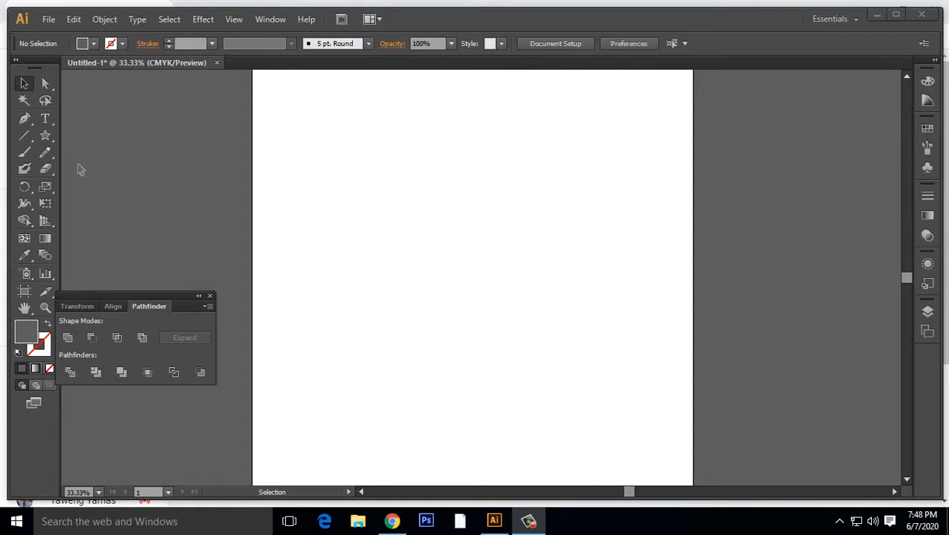
Draw a gray star near the artboard centre using the Star Tool from the shape flyout.
{"action": "left_click", "coordinate": [46, 134]}
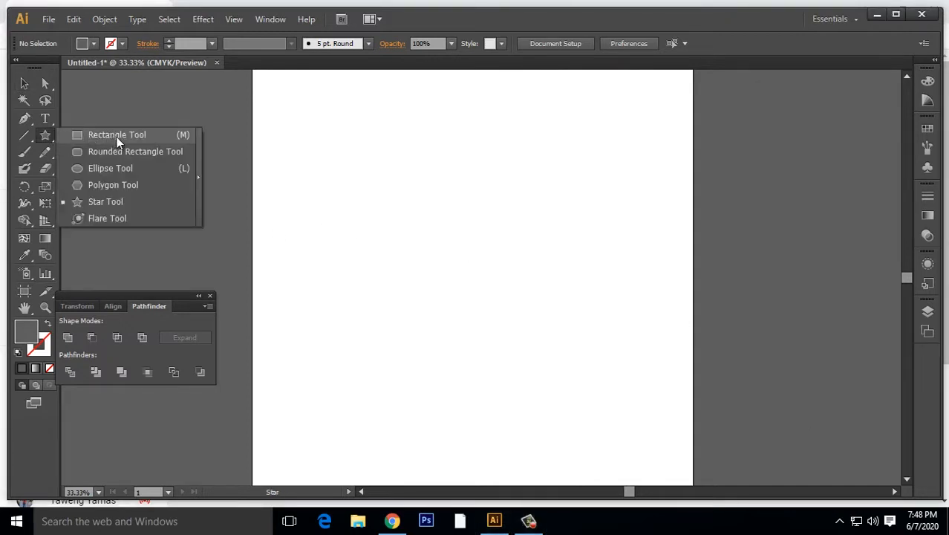
{"action": "mouse_move", "coordinate": [112, 202]}
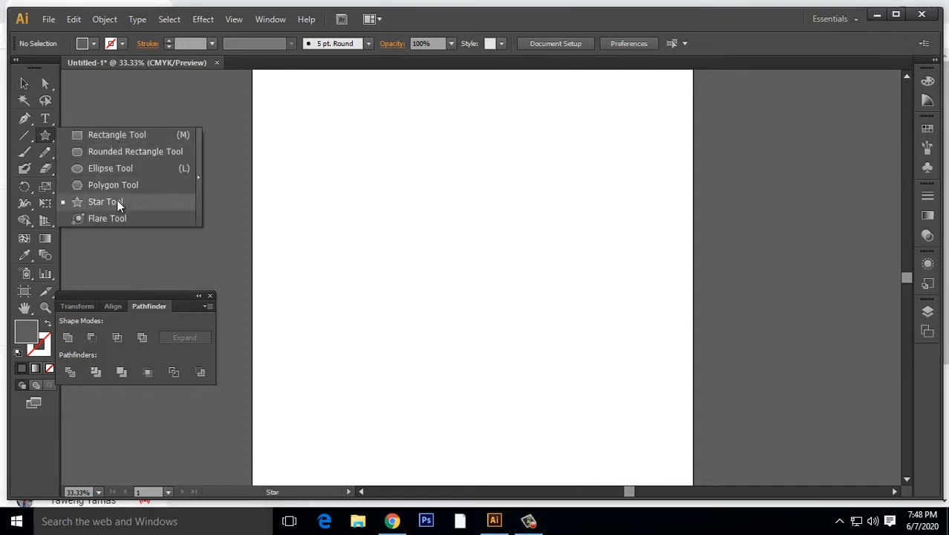
{"action": "left_click", "coordinate": [107, 202]}
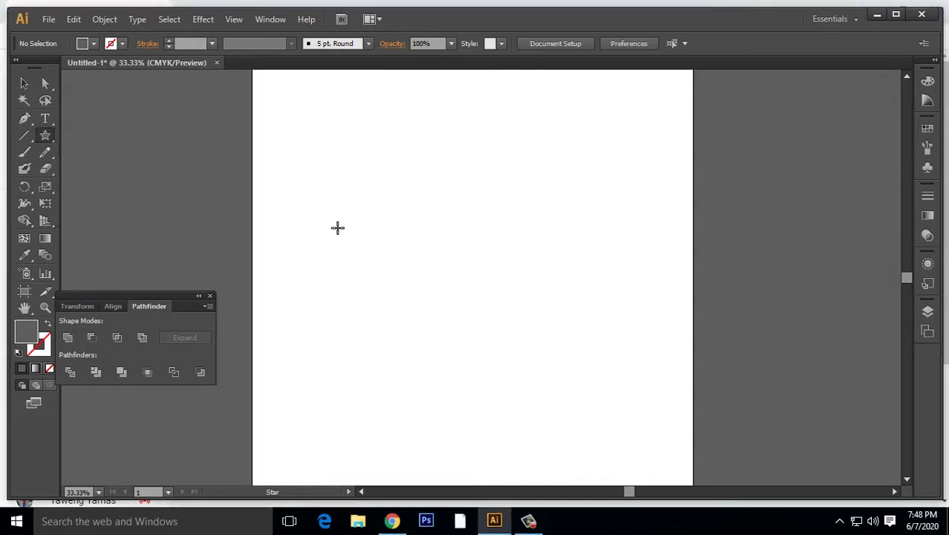
{"action": "left_click_drag", "start_coordinate": [472, 200], "coordinate": [515, 321]}
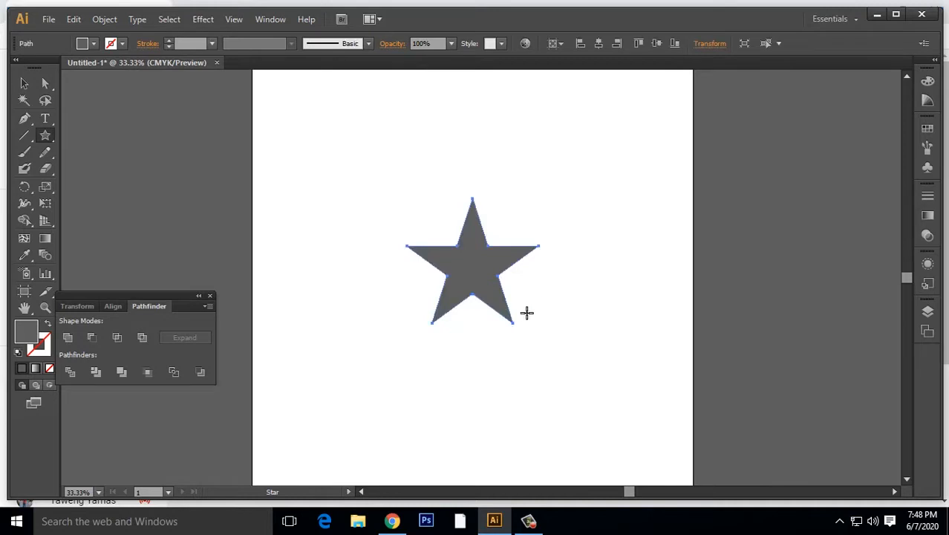
{"action": "mouse_move", "coordinate": [543, 311]}
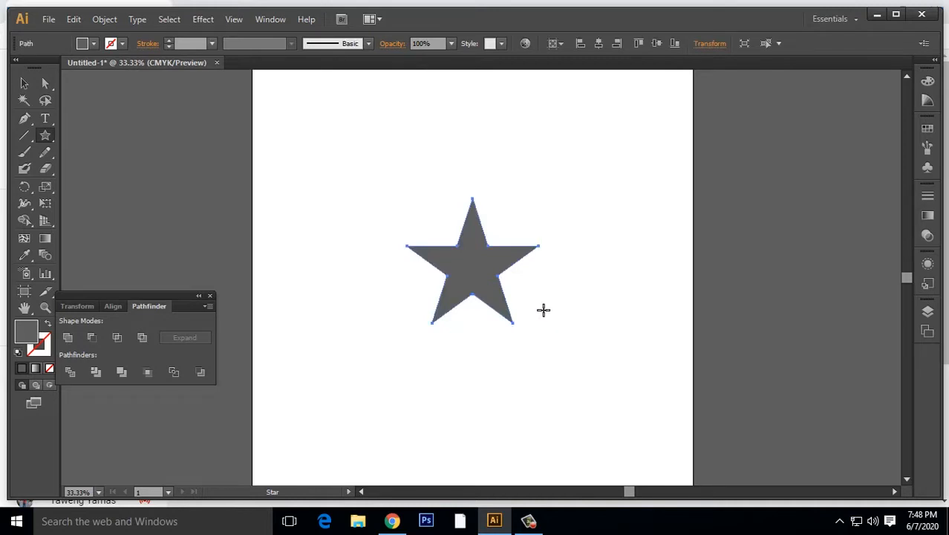
{"action": "mouse_move", "coordinate": [544, 303]}
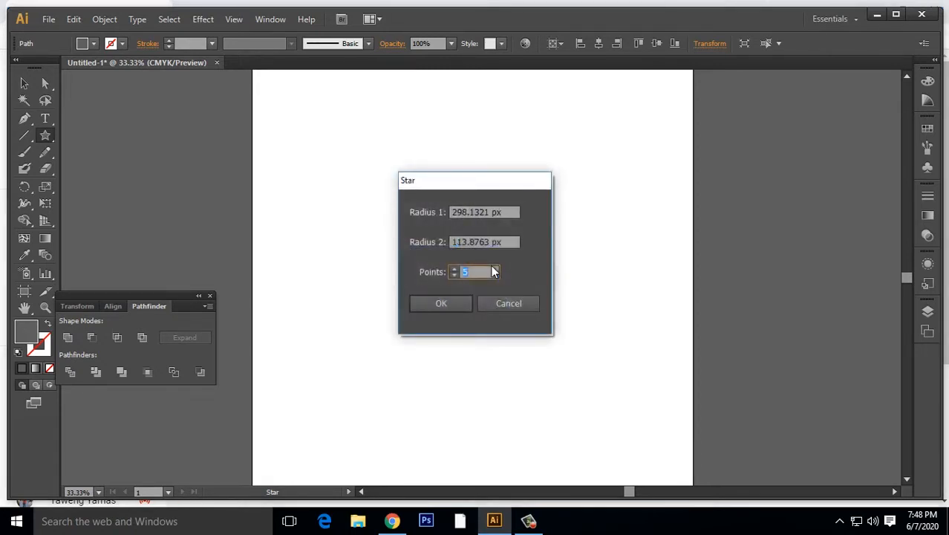
Apply 10 points in the Star dialog and deselect the finished star.
{"action": "left_click", "coordinate": [440, 303]}
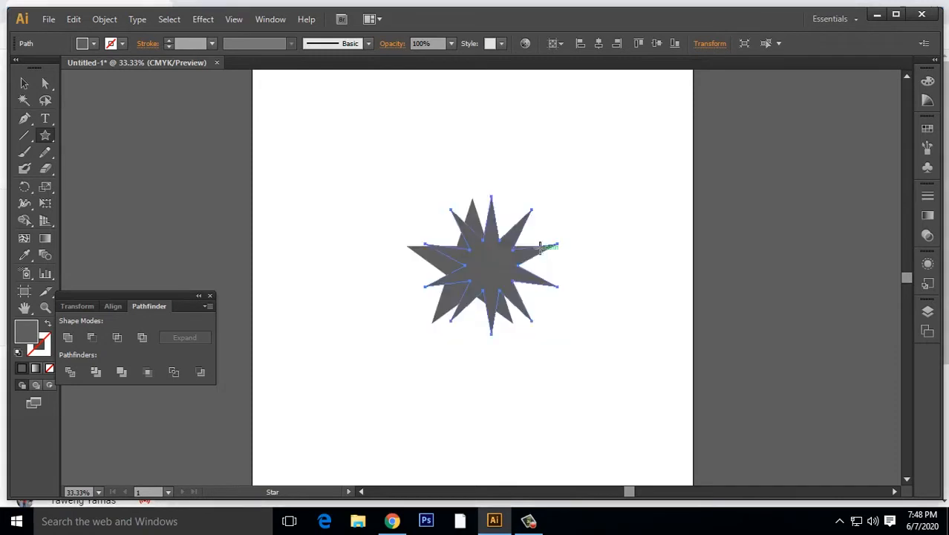
{"action": "mouse_move", "coordinate": [555, 247]}
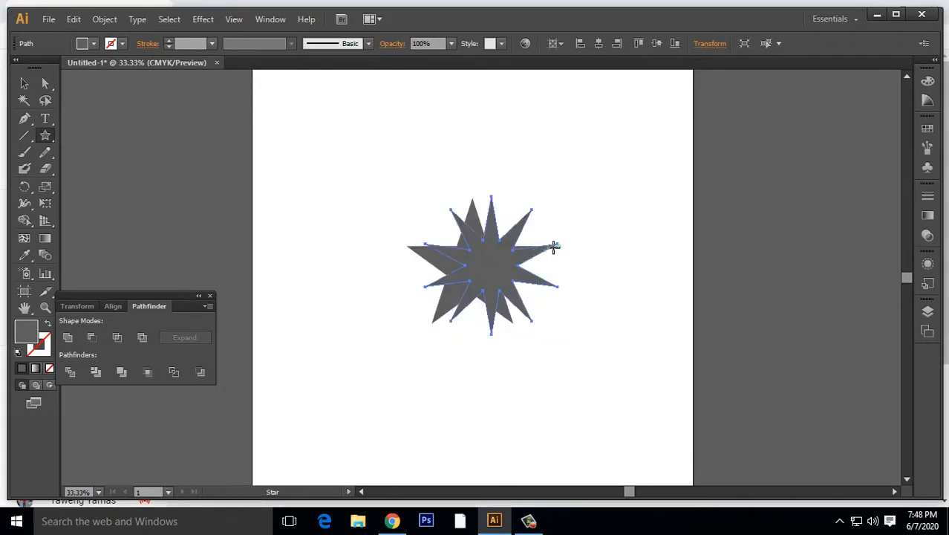
{"action": "mouse_move", "coordinate": [550, 244]}
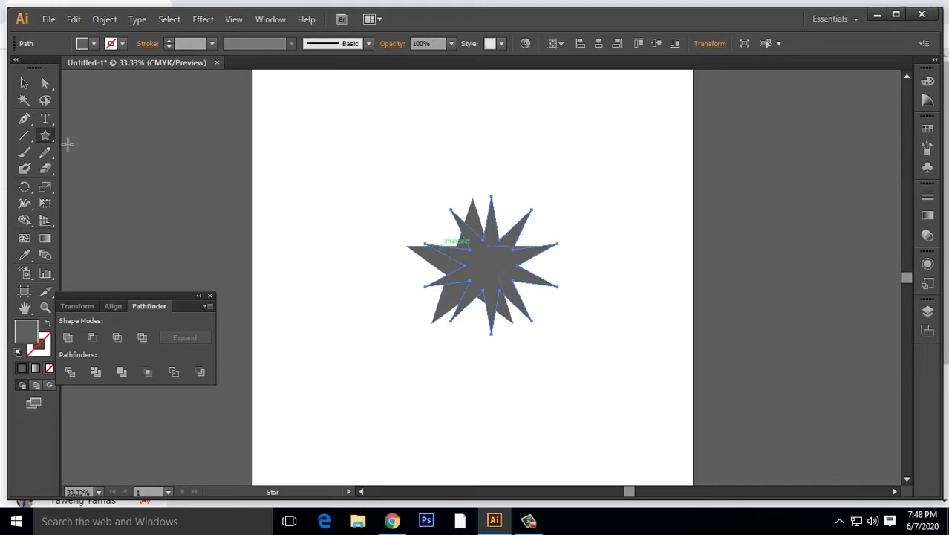
{"action": "left_click", "coordinate": [483, 312]}
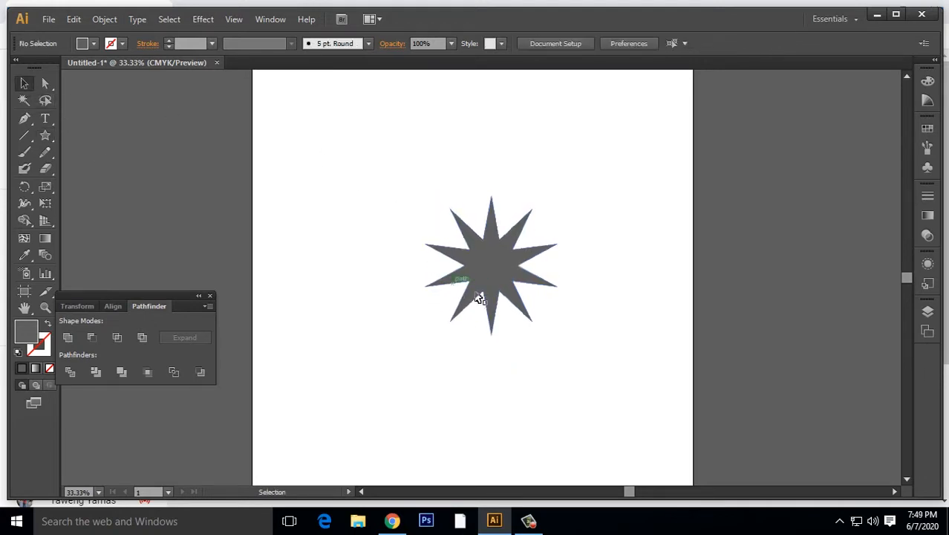
Draw a small white circle over the star's centre with the Ellipse Tool.
{"action": "left_click", "coordinate": [46, 134]}
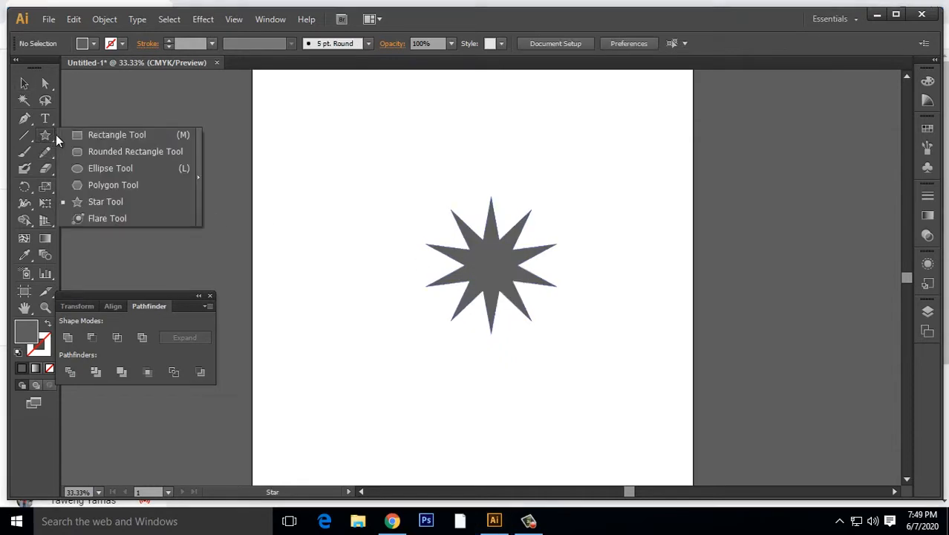
{"action": "mouse_move", "coordinate": [130, 168]}
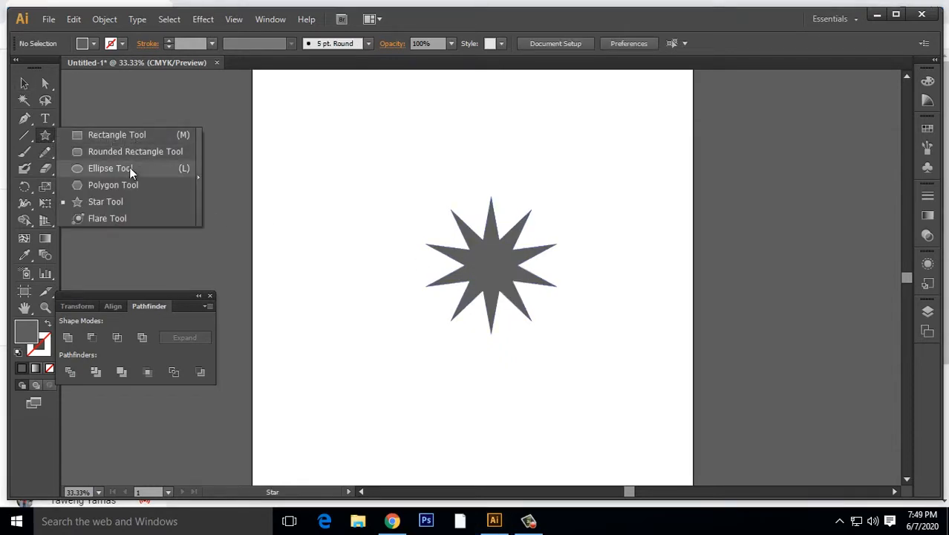
{"action": "left_click", "coordinate": [107, 168]}
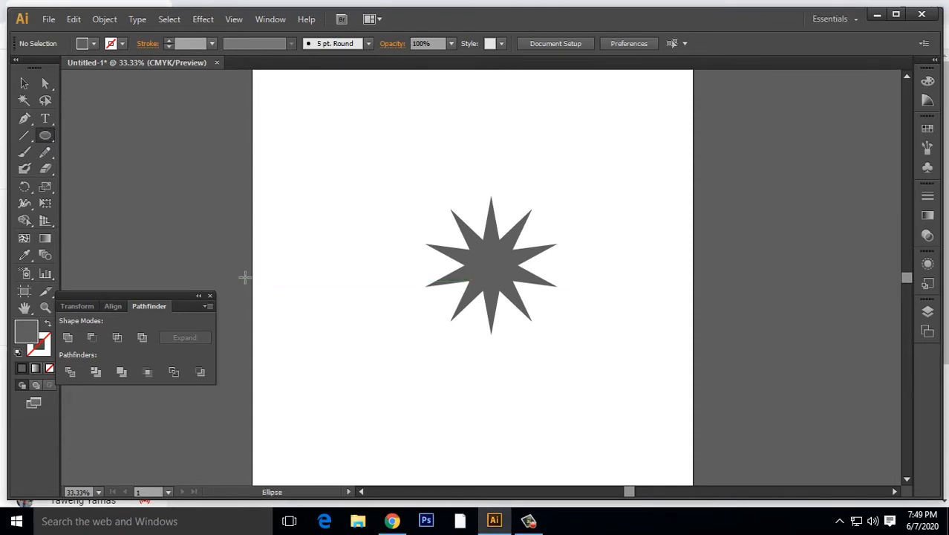
{"action": "mouse_move", "coordinate": [502, 303]}
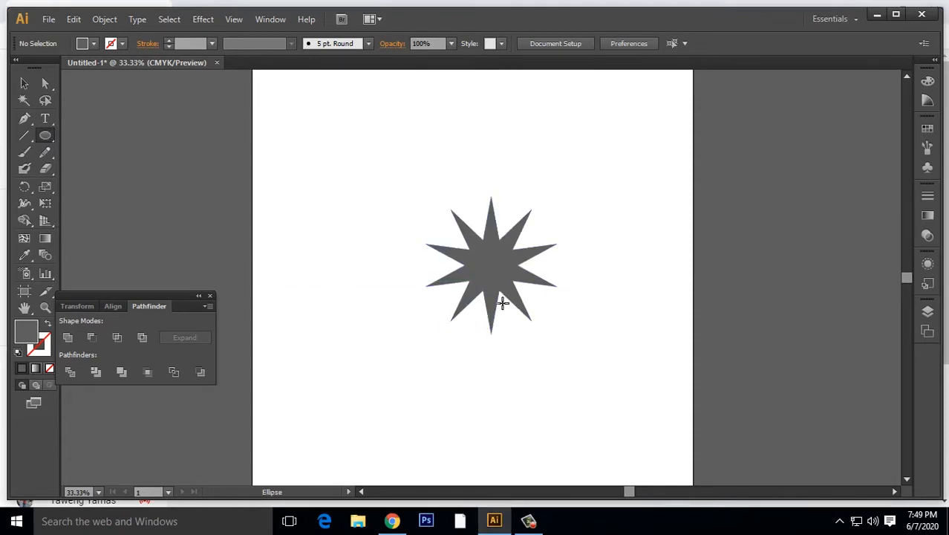
{"action": "left_click_drag", "start_coordinate": [490, 266], "coordinate": [512, 282]}
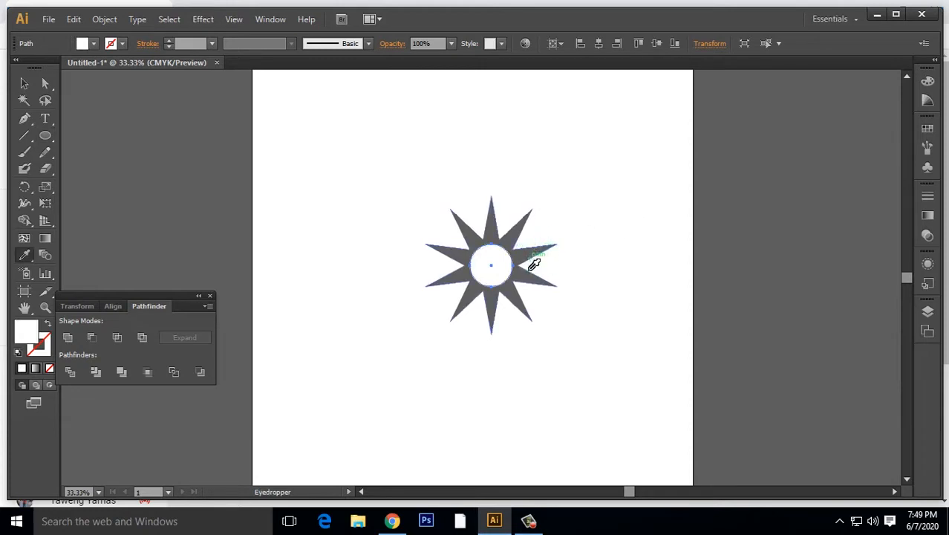
{"action": "mouse_move", "coordinate": [549, 276]}
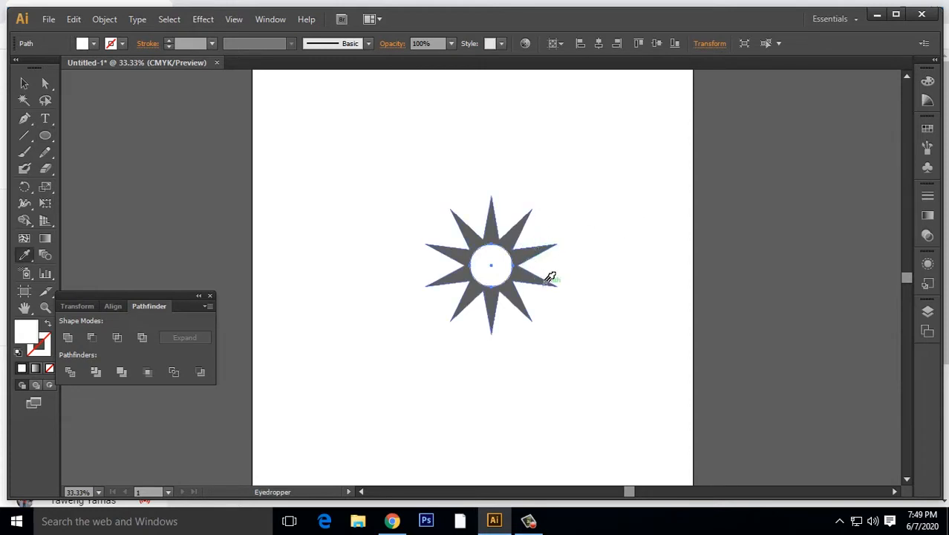
{"action": "mouse_move", "coordinate": [557, 280]}
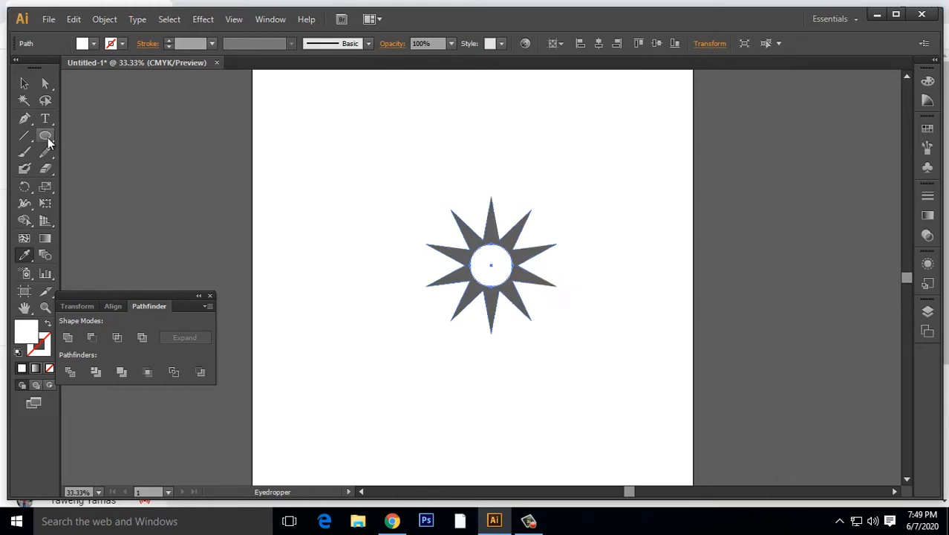
Switch to the Ellipse Tool and bring up arrange actions for the centre shapes.
{"action": "left_click", "coordinate": [43, 135]}
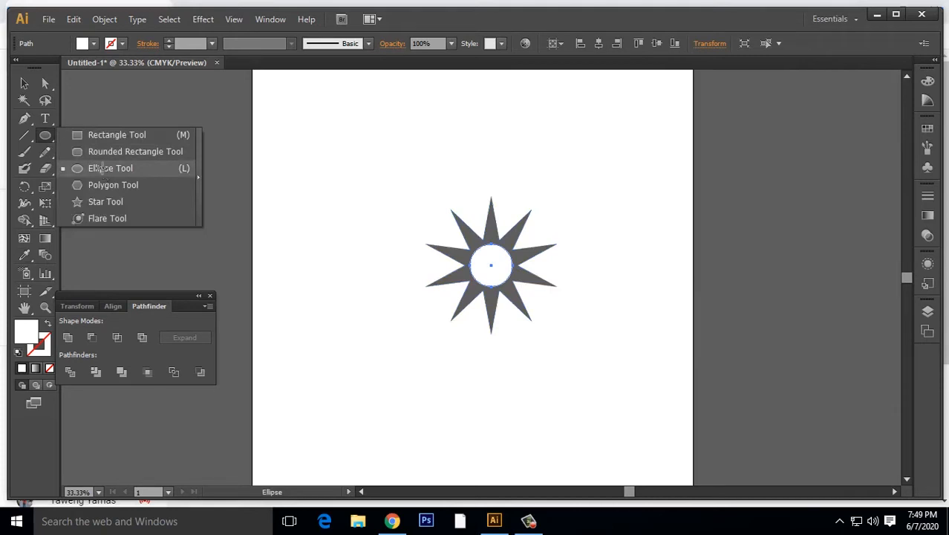
{"action": "left_click", "coordinate": [110, 168]}
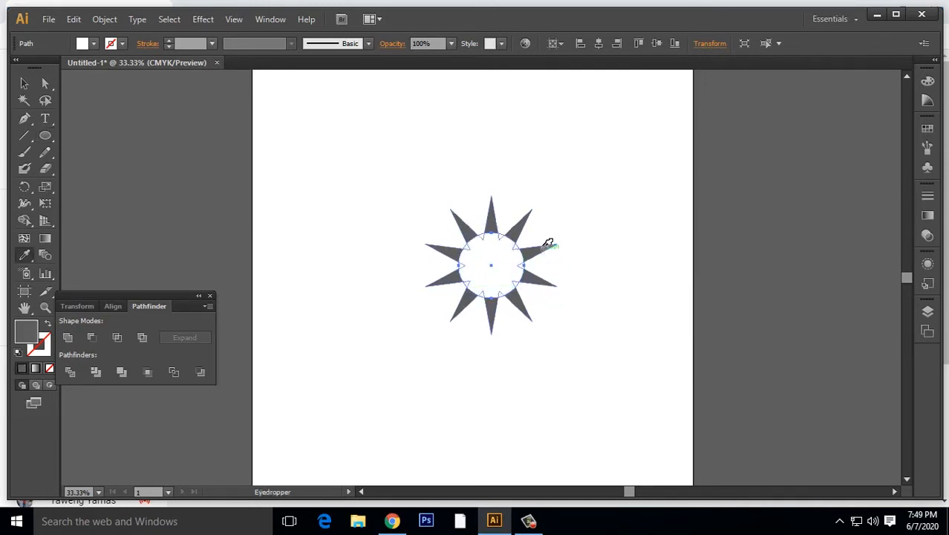
{"action": "right_click", "coordinate": [490, 281]}
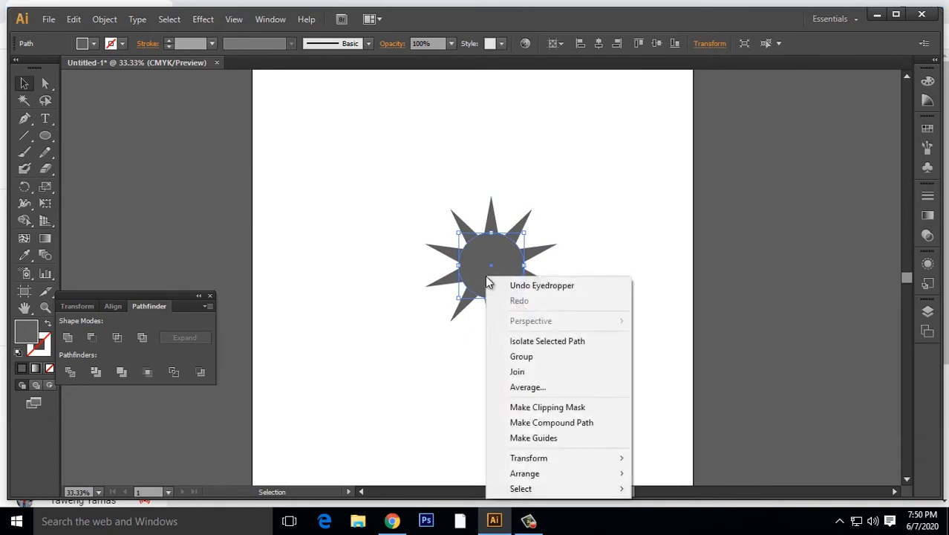
{"action": "mouse_move", "coordinate": [547, 473]}
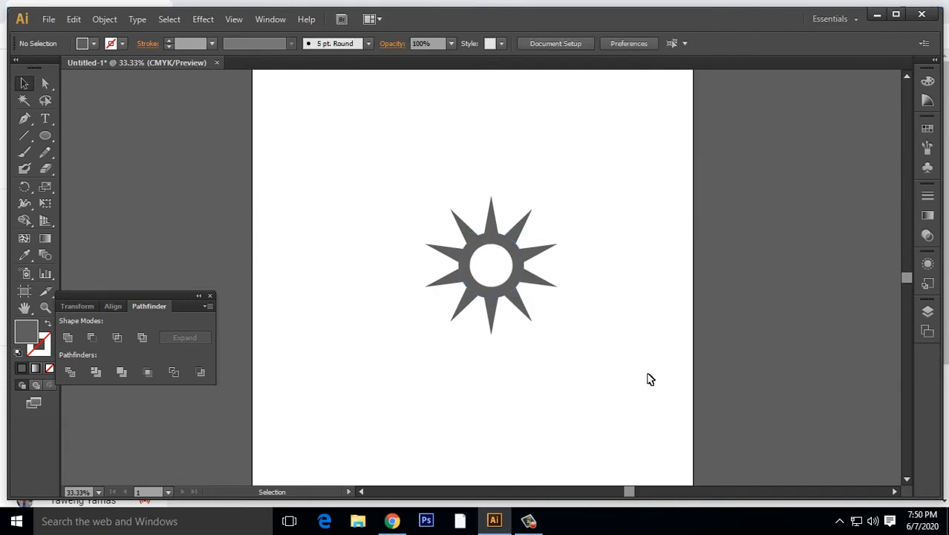
Draw a larger gray circle centred on the star with the Ellipse Tool.
{"action": "left_click", "coordinate": [45, 138]}
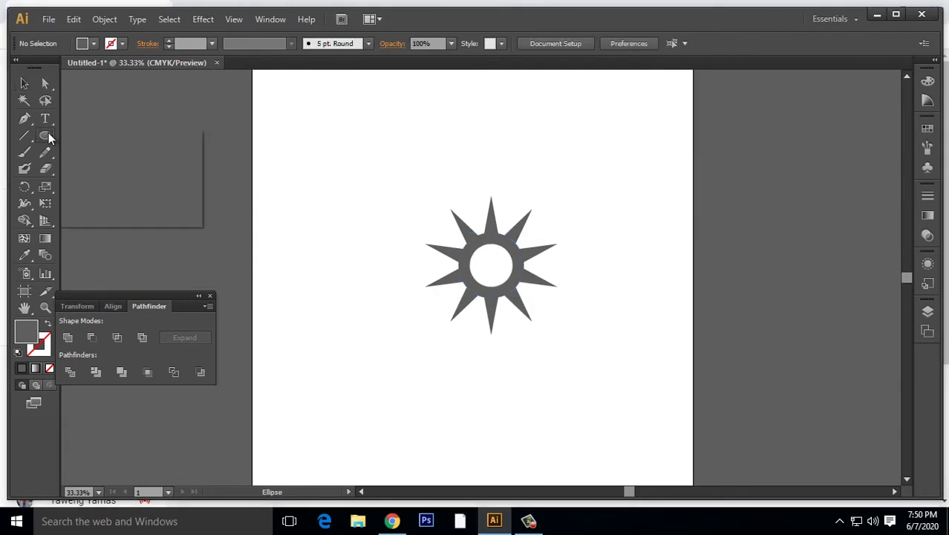
{"action": "left_click", "coordinate": [43, 133]}
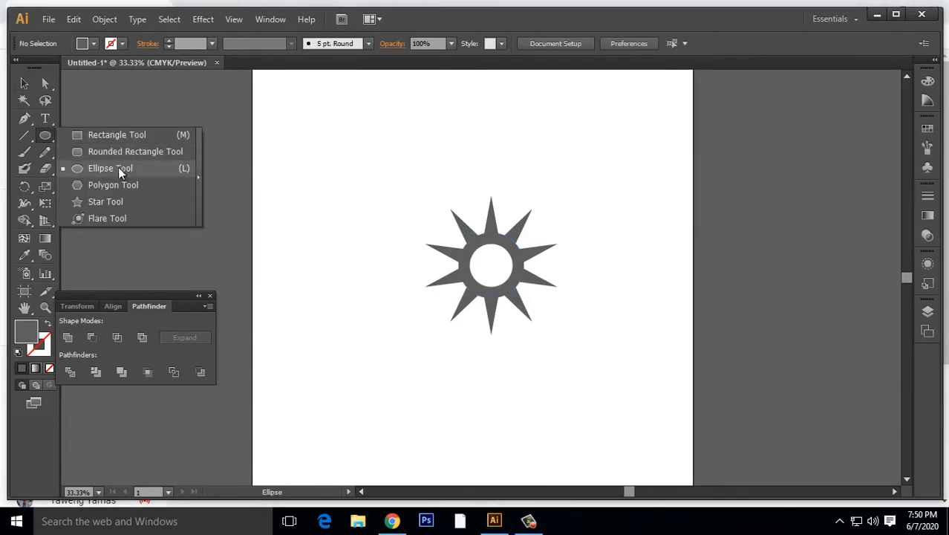
{"action": "left_click", "coordinate": [108, 168]}
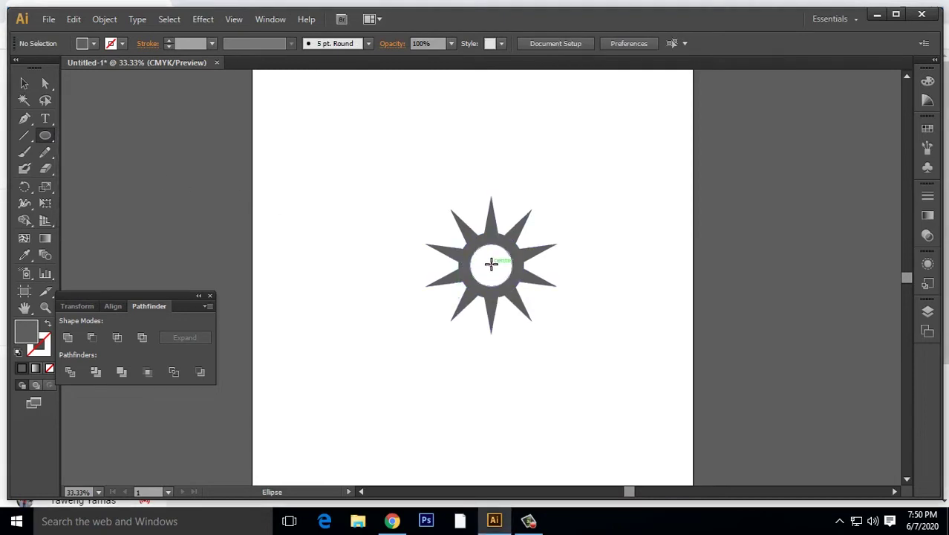
{"action": "left_click_drag", "start_coordinate": [490, 264], "coordinate": [532, 291]}
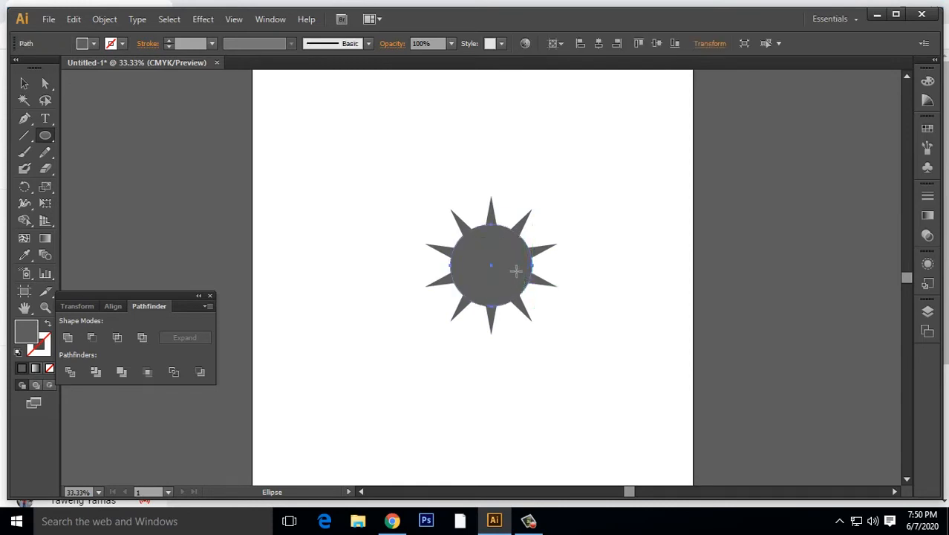
Send the new circle to the back and marquee-select all shapes on the artboard.
{"action": "right_click", "coordinate": [517, 270]}
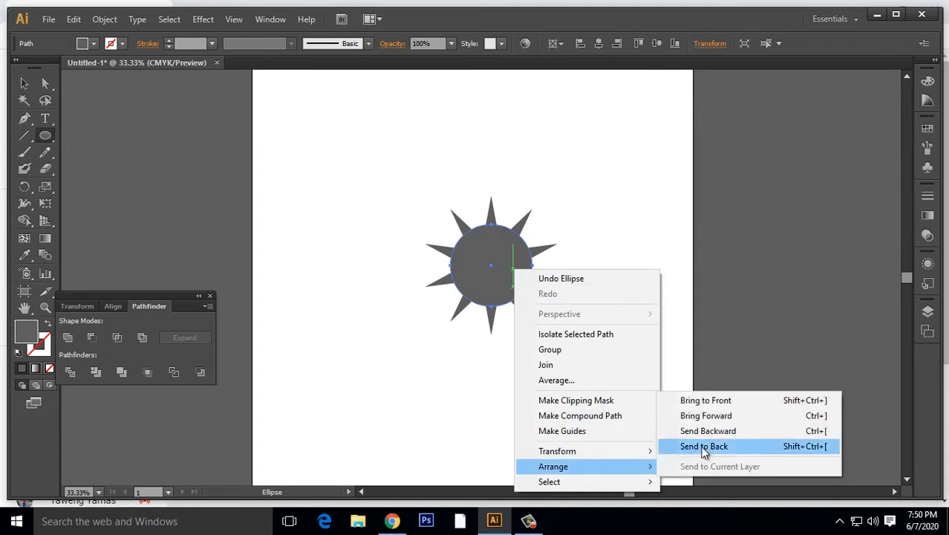
{"action": "left_click", "coordinate": [704, 446]}
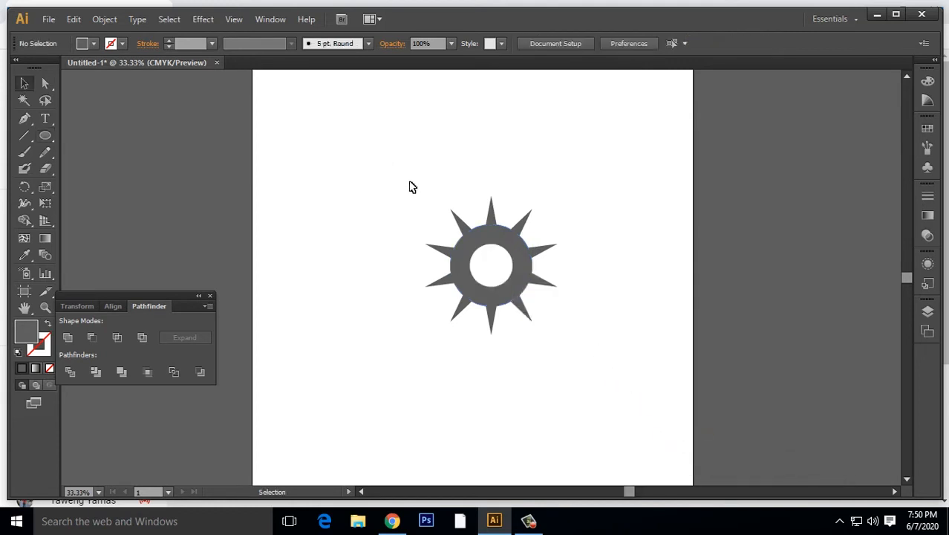
{"action": "left_click_drag", "start_coordinate": [410, 185], "coordinate": [589, 329]}
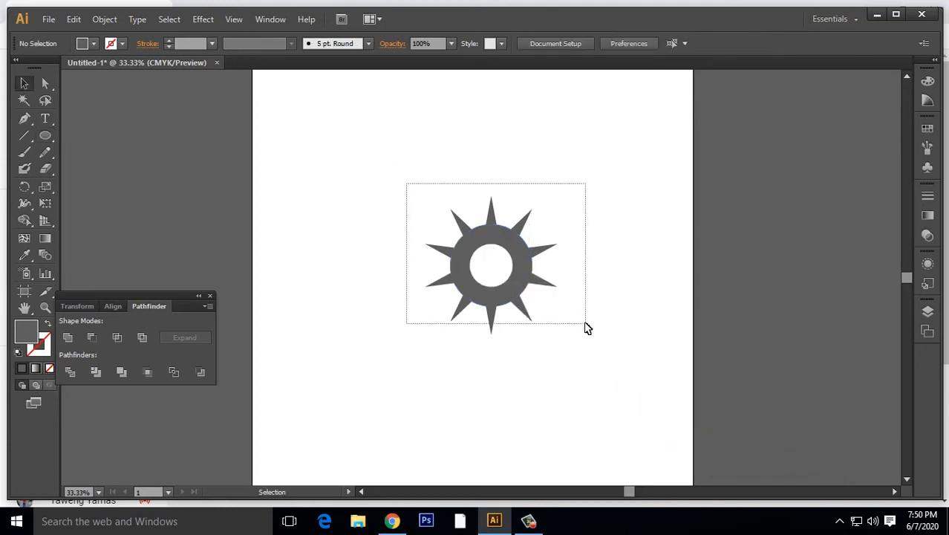
Divide the selected star and circles with Pathfinder, then deselect.
{"action": "left_click", "coordinate": [490, 265]}
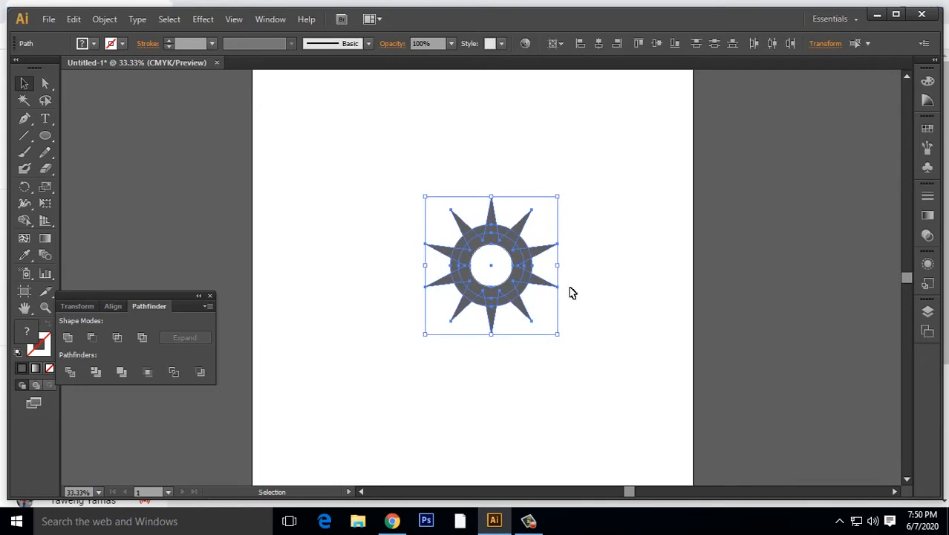
{"action": "mouse_move", "coordinate": [166, 318]}
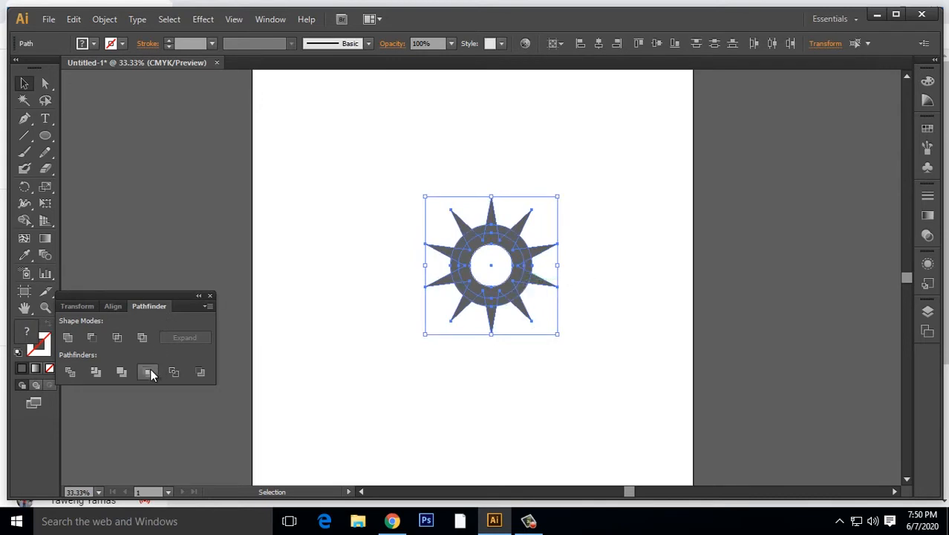
{"action": "mouse_move", "coordinate": [149, 371]}
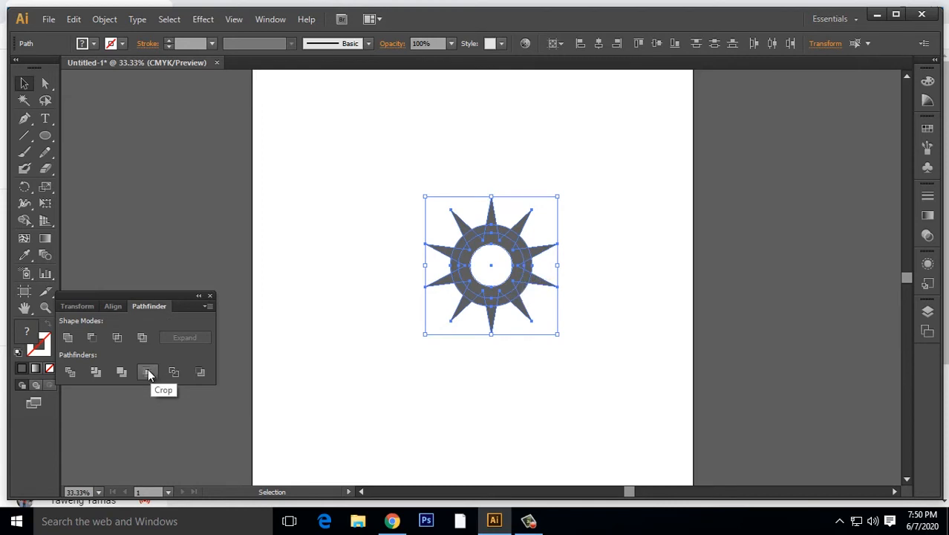
{"action": "mouse_move", "coordinate": [95, 371]}
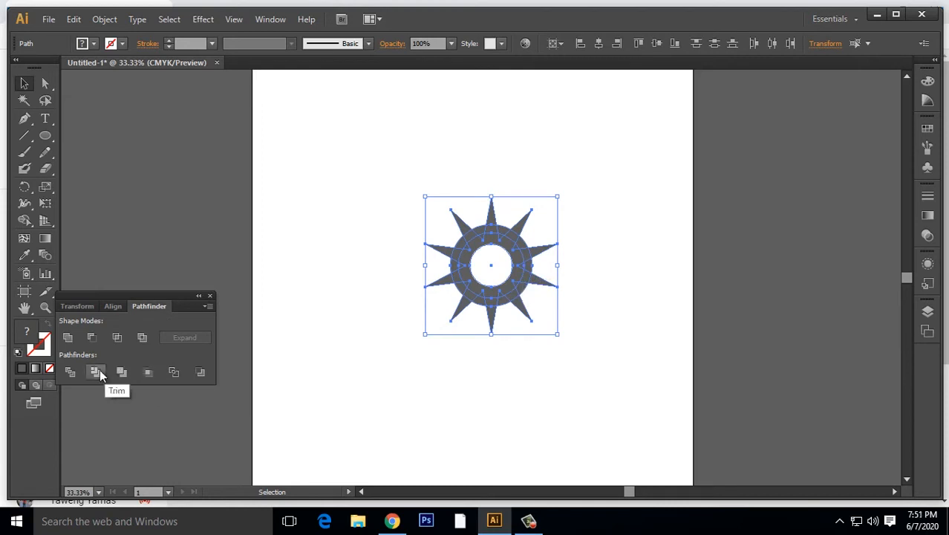
{"action": "mouse_move", "coordinate": [72, 371]}
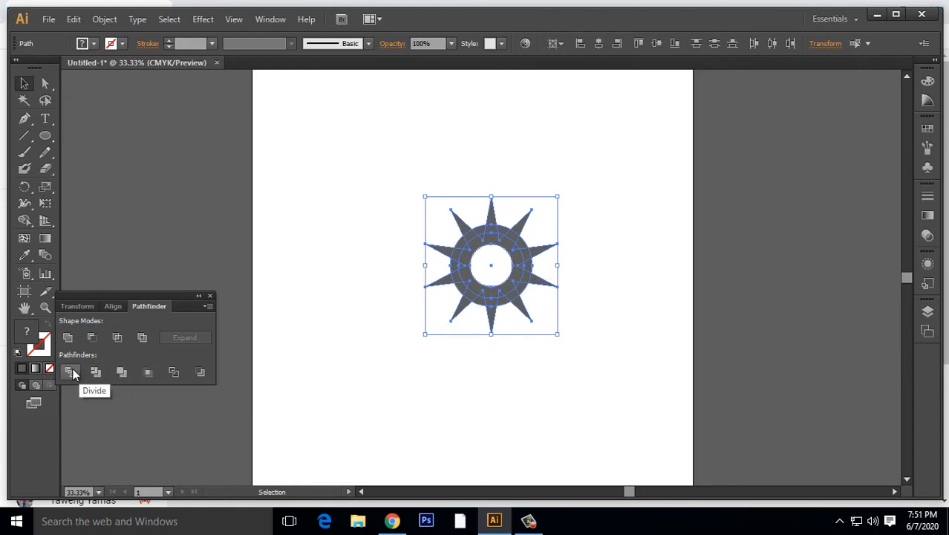
{"action": "left_click", "coordinate": [68, 372]}
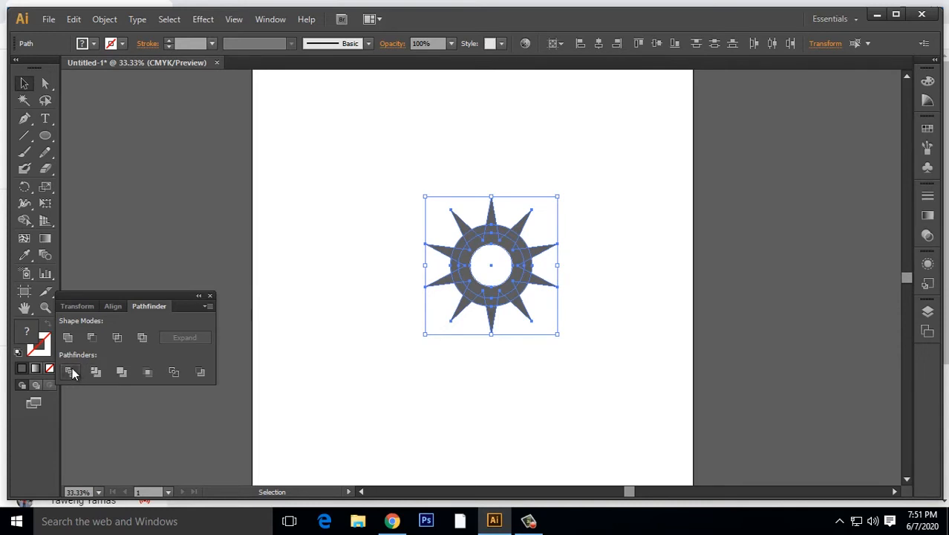
{"action": "left_click", "coordinate": [69, 371]}
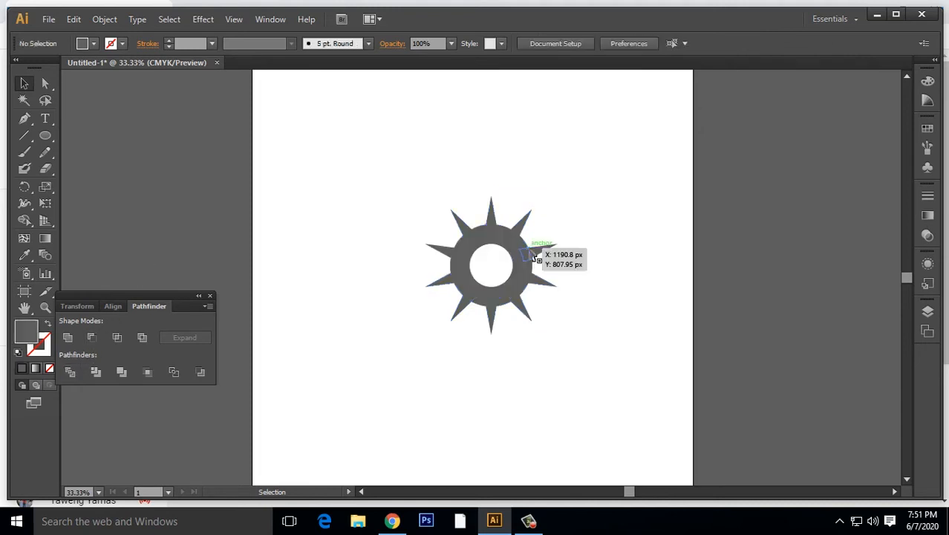
Select the divided group and switch to the Direct Selection Tool.
{"action": "left_click", "coordinate": [490, 264]}
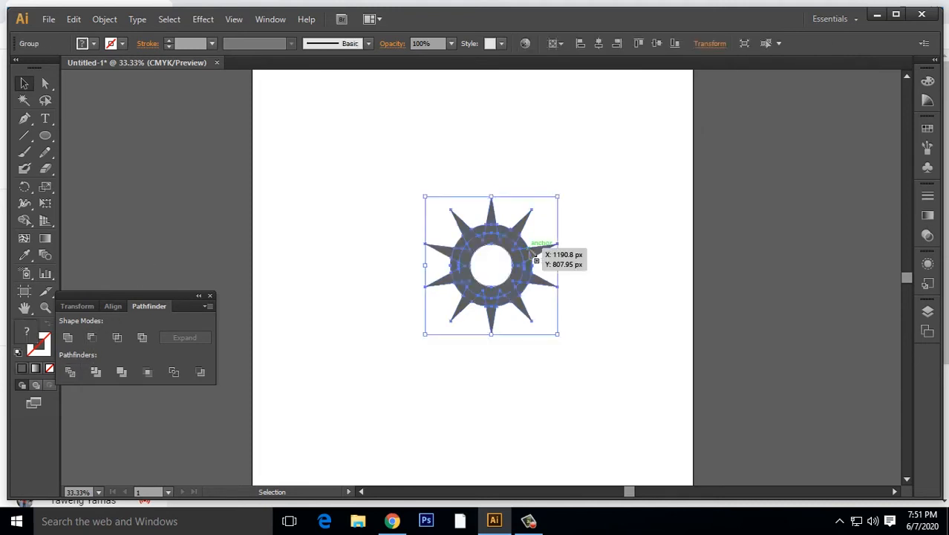
{"action": "mouse_move", "coordinate": [577, 291]}
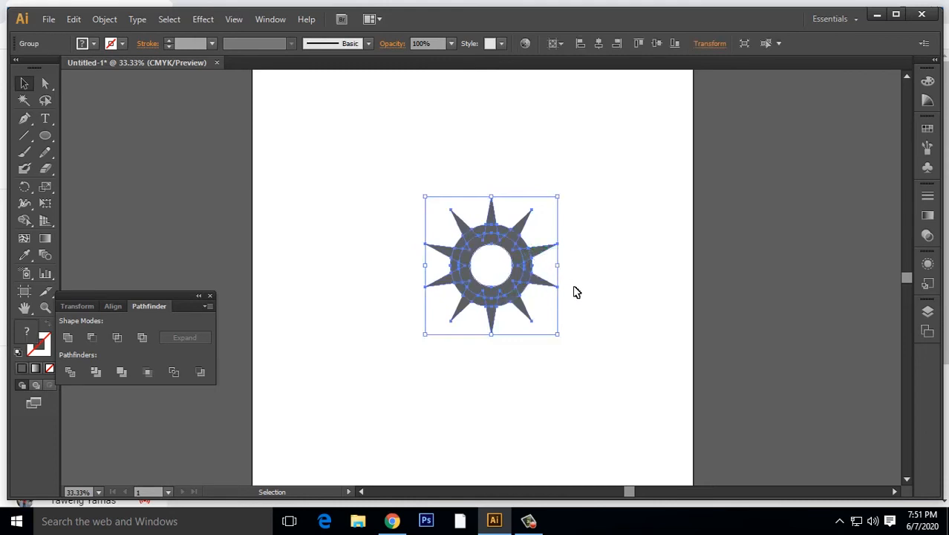
{"action": "mouse_move", "coordinate": [529, 285]}
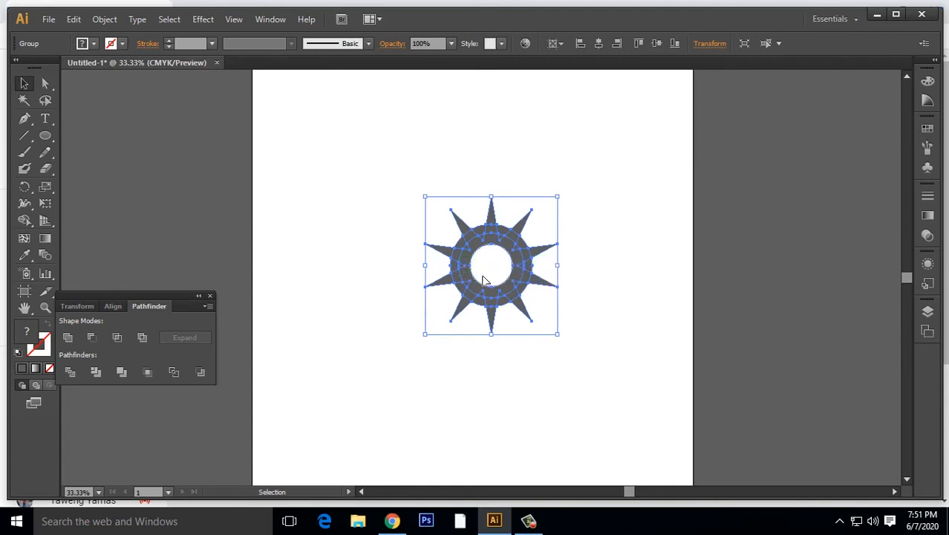
{"action": "mouse_move", "coordinate": [62, 116]}
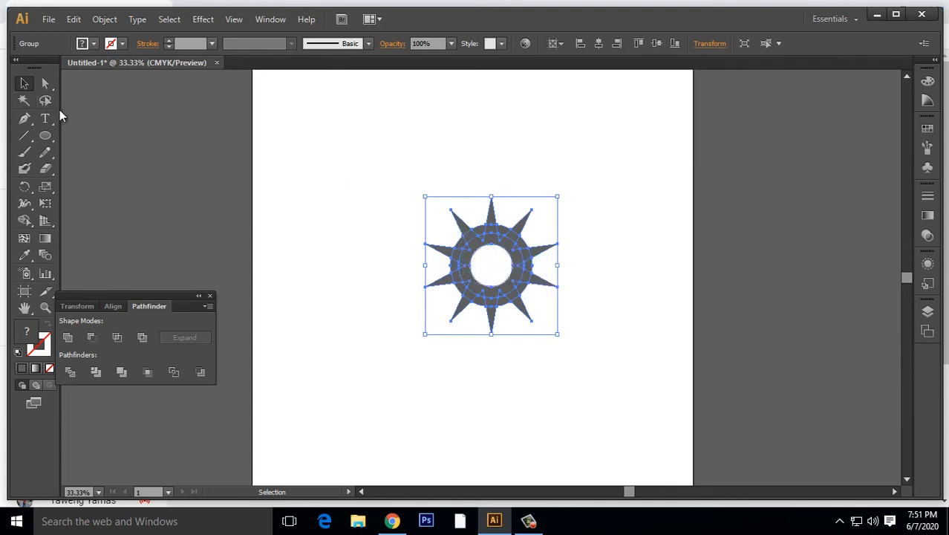
{"action": "left_click", "coordinate": [47, 84]}
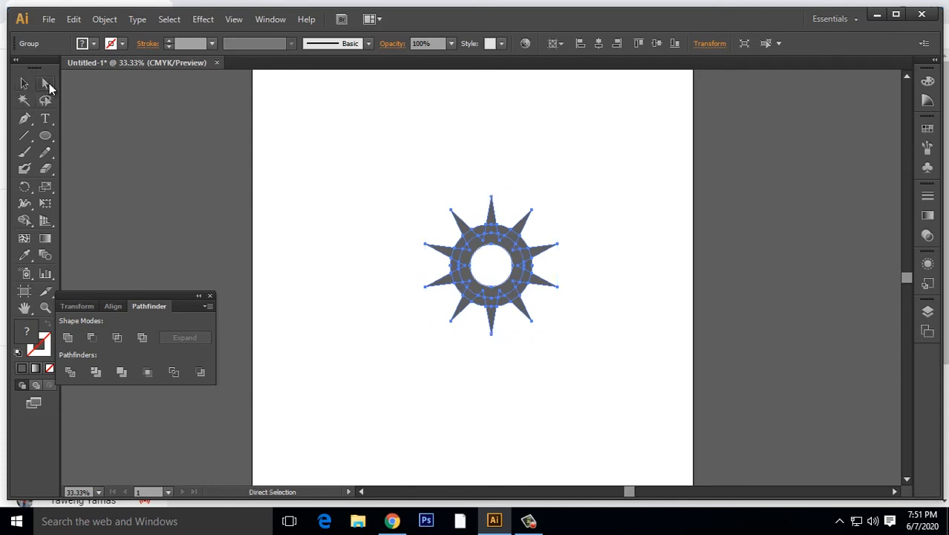
{"action": "left_click", "coordinate": [46, 85]}
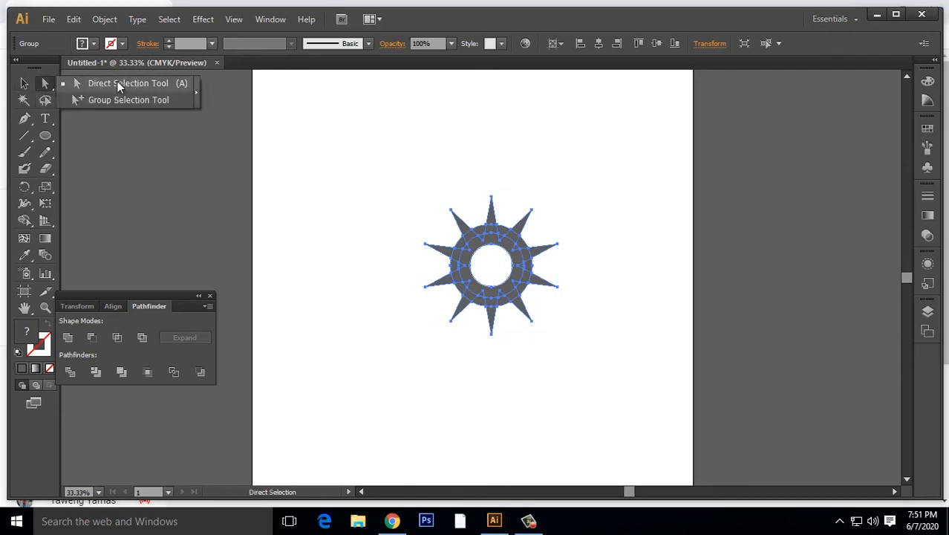
{"action": "mouse_move", "coordinate": [167, 87]}
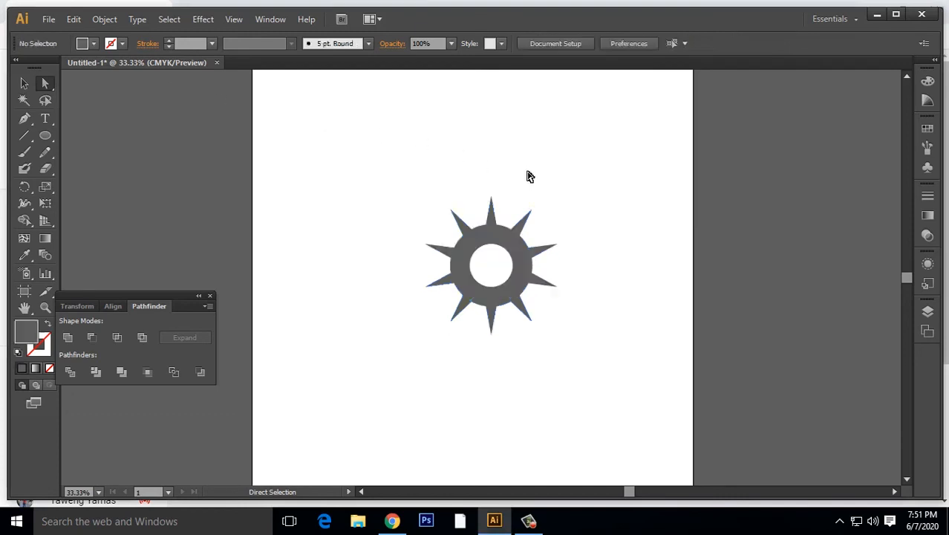
Pick an outer star tip with the Direct Selection Tool to delete it.
{"action": "left_click", "coordinate": [490, 205]}
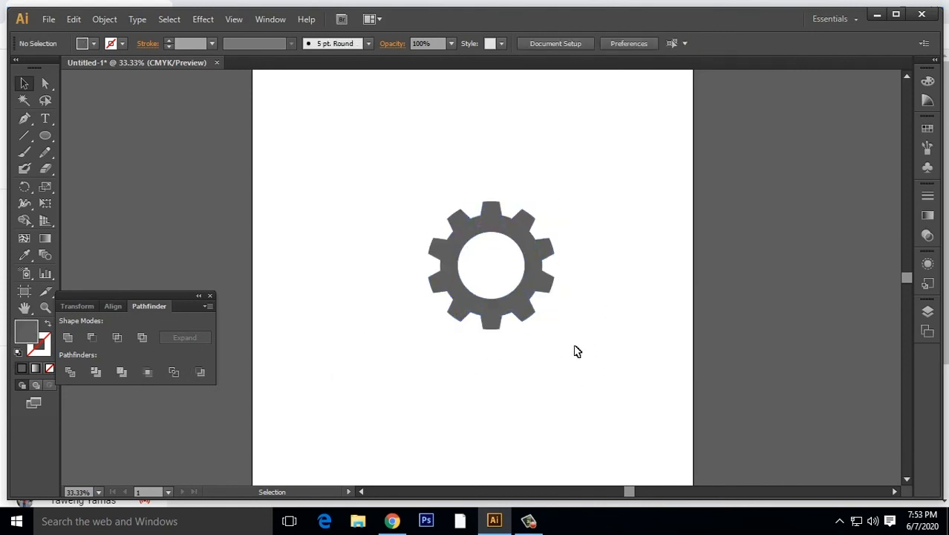
{"action": "mouse_move", "coordinate": [595, 377]}
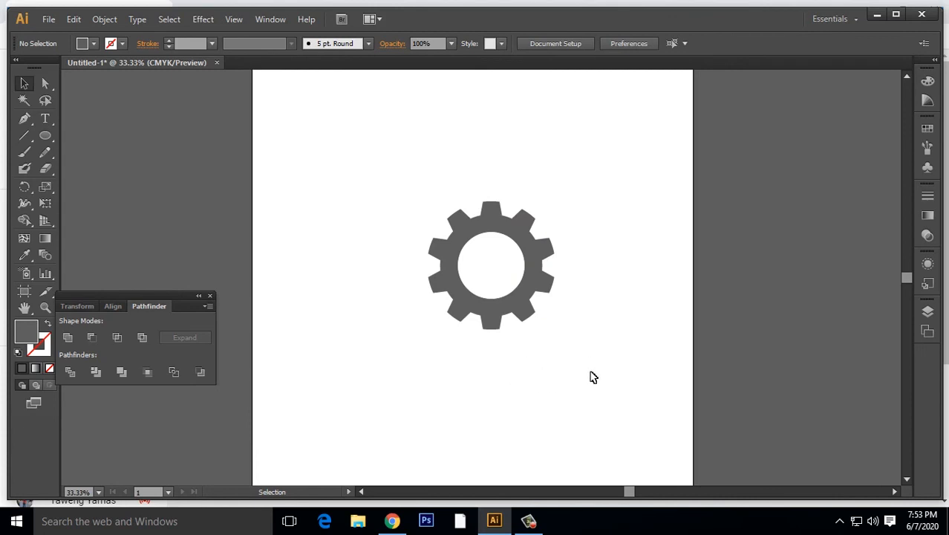